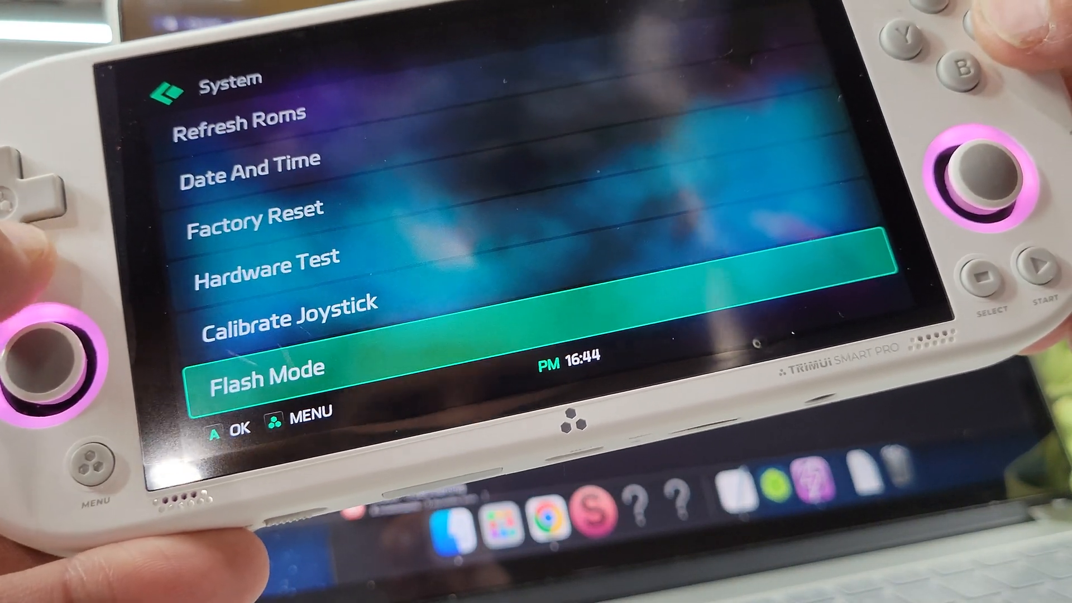
- Highlight and confirm Flash Mode in the handheld's System menu
key(Down)
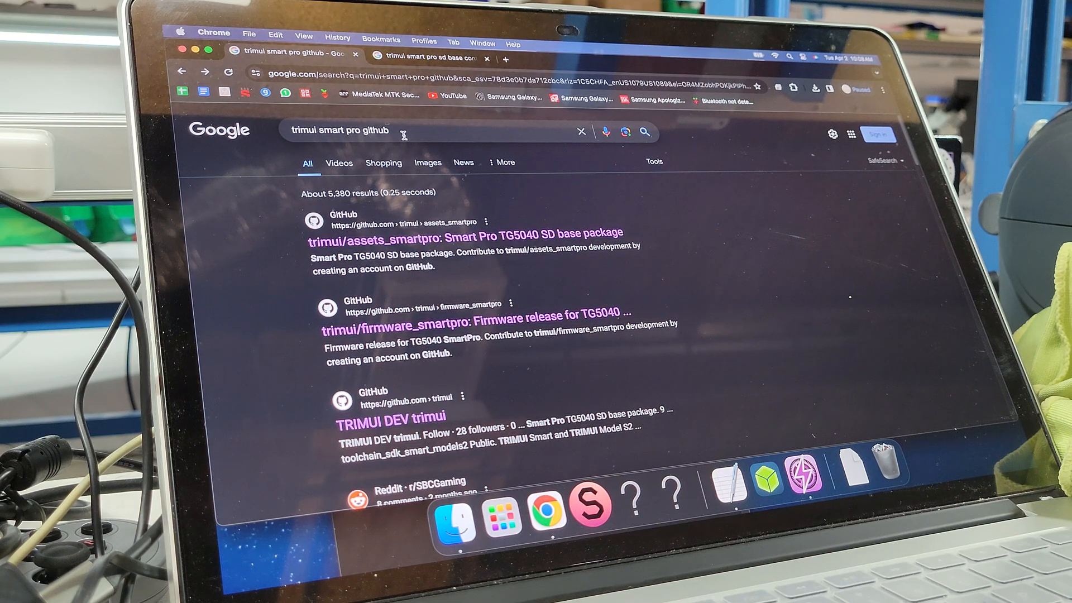
mouse_move(464, 232)
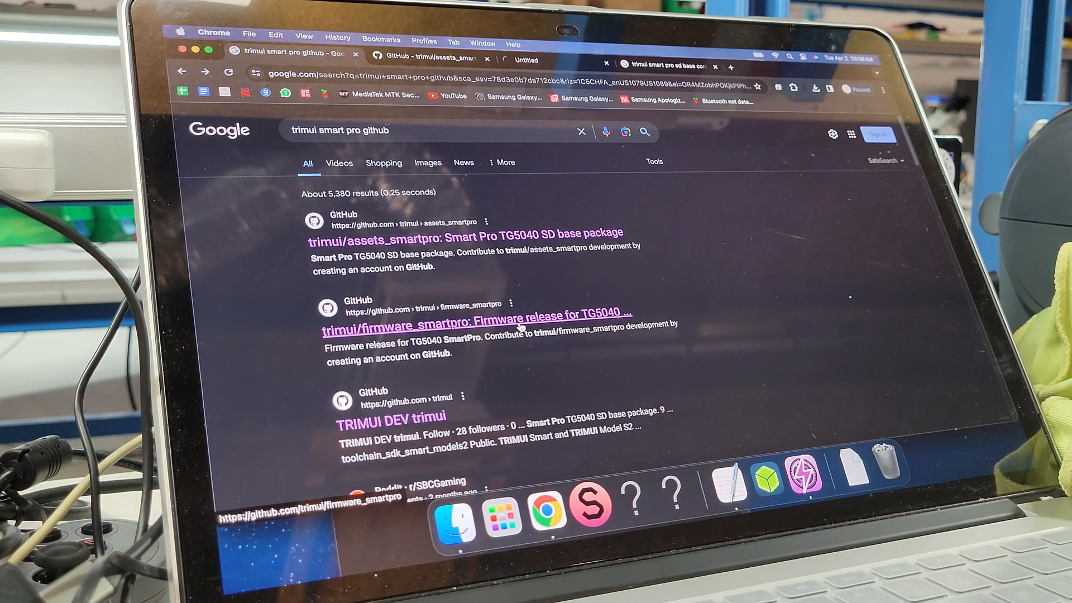
- Download the tg5040_smartpro SD base package 20240401 .7z and save it to the Labels folder
click(465, 233)
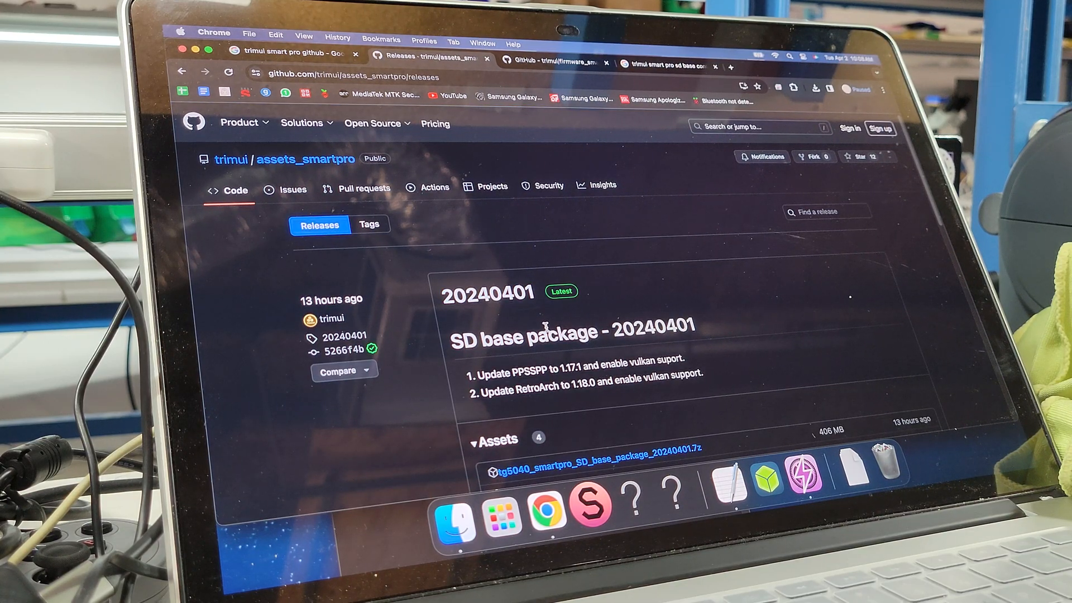
scroll(down, 3)
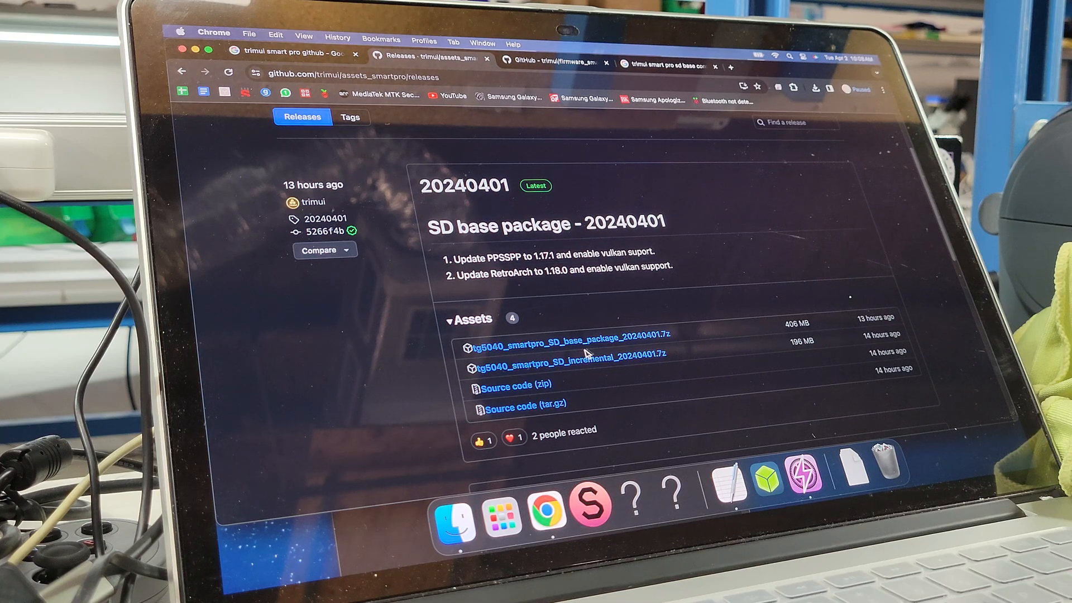
mouse_move(561, 337)
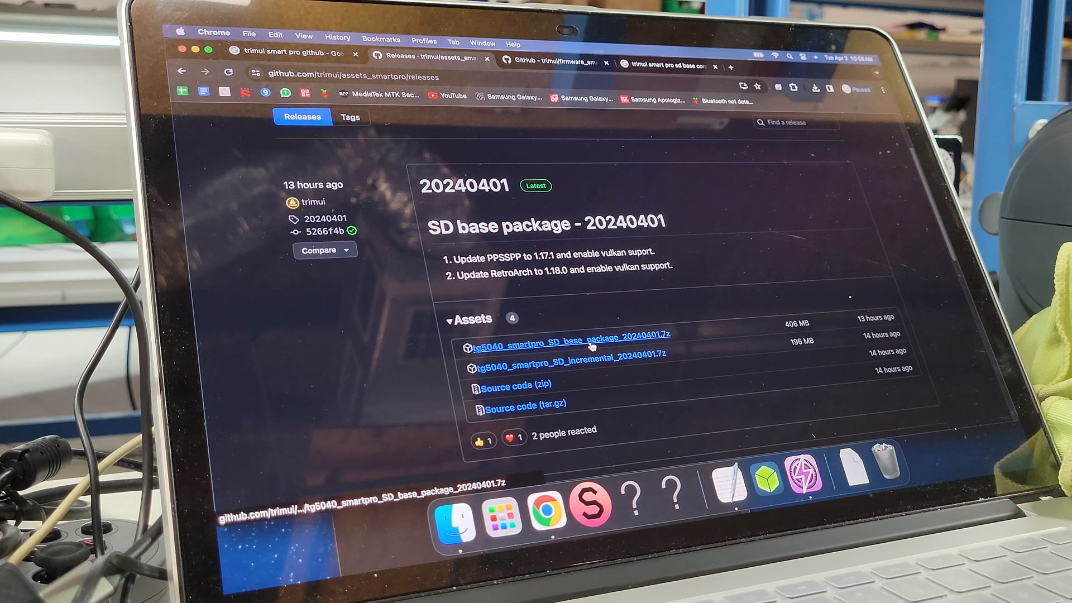
click(565, 337)
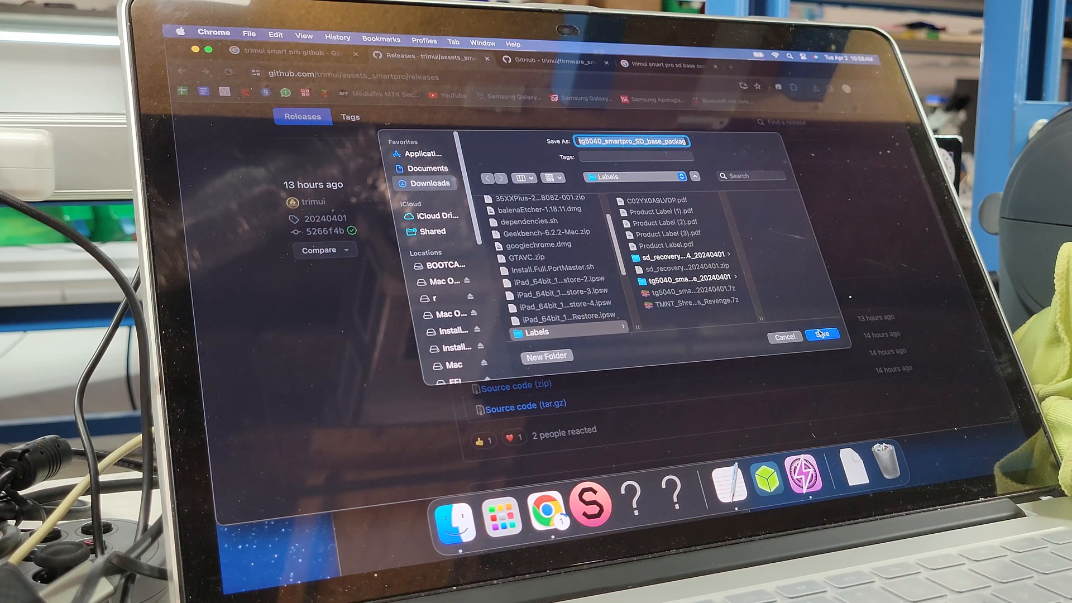
click(821, 335)
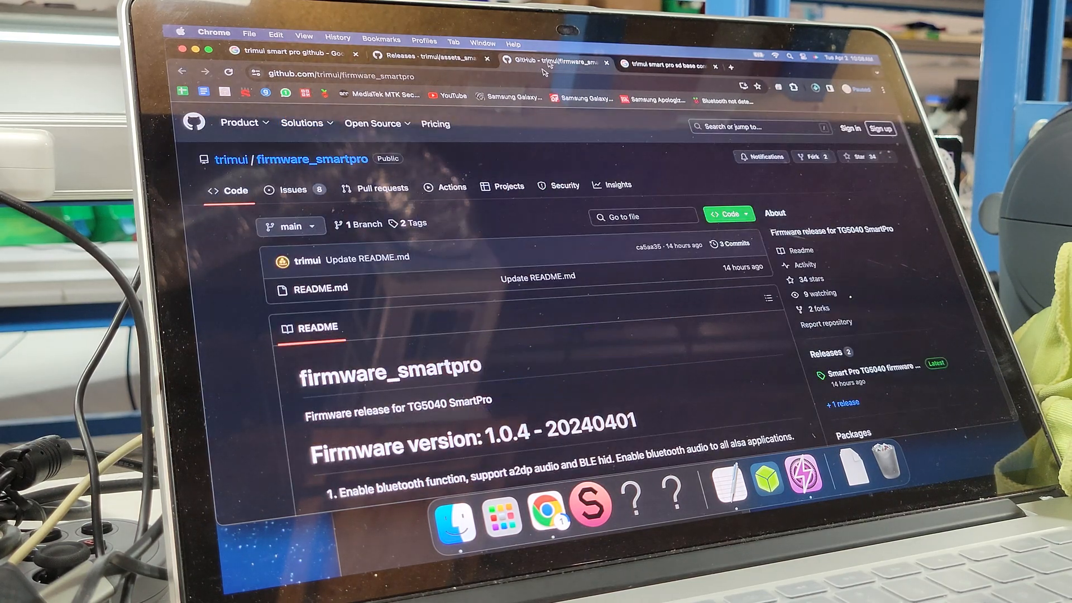
- Download sd_recovery_tg5040_smart_pro_v1.0.4_20240401.zip from the releases and save it to Labels
scroll(down, 3)
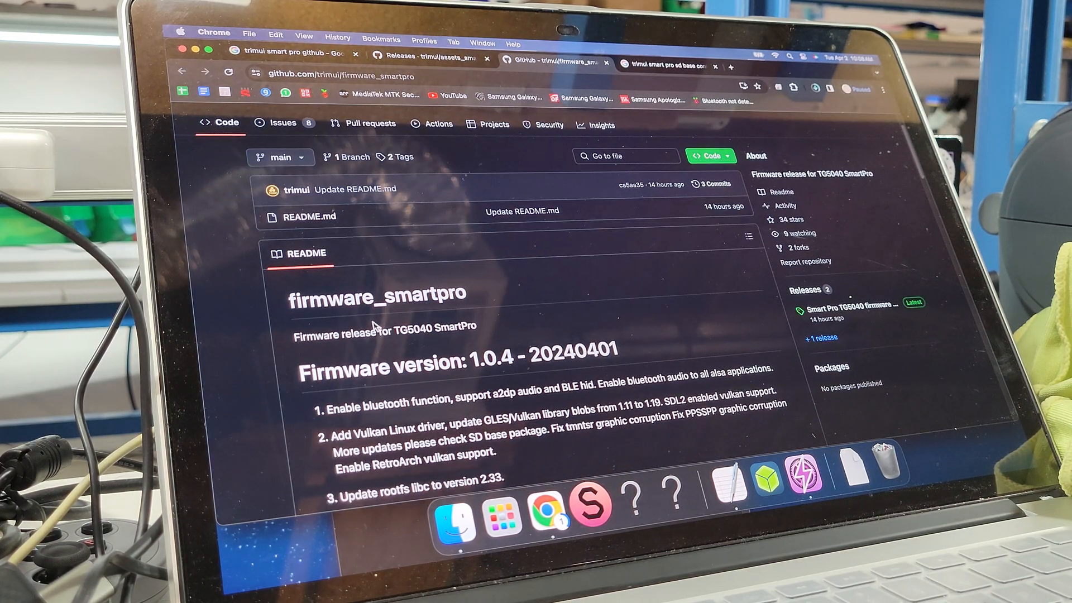
click(820, 337)
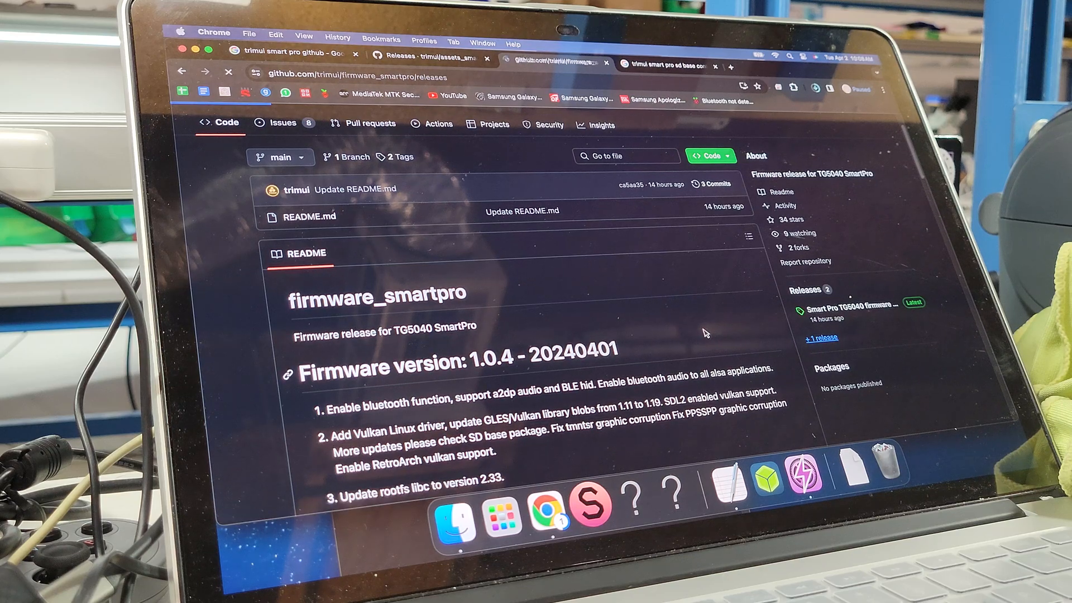
scroll(down, 3)
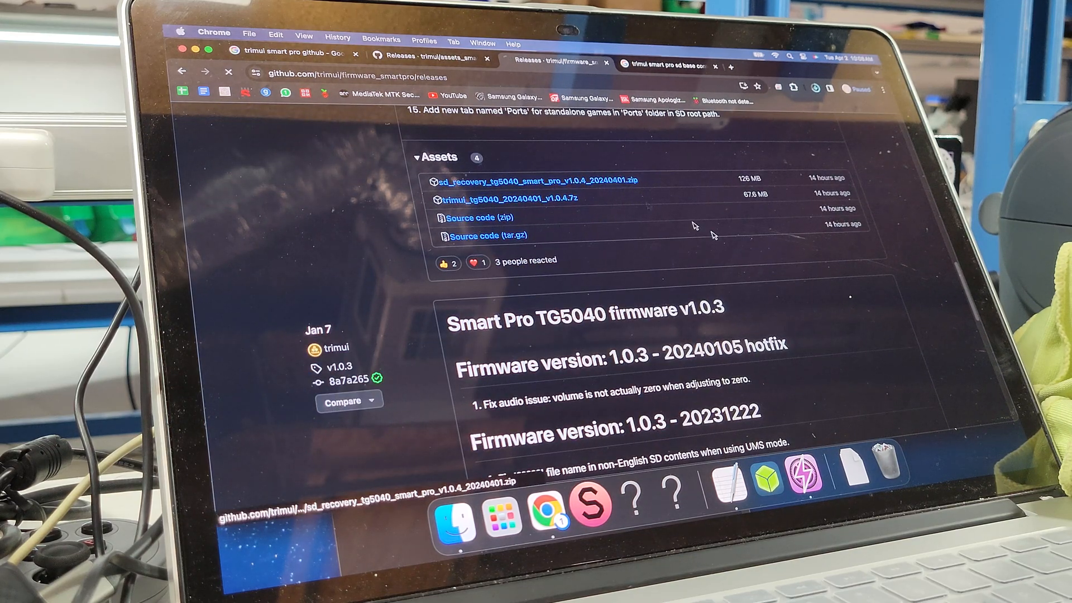
click(540, 181)
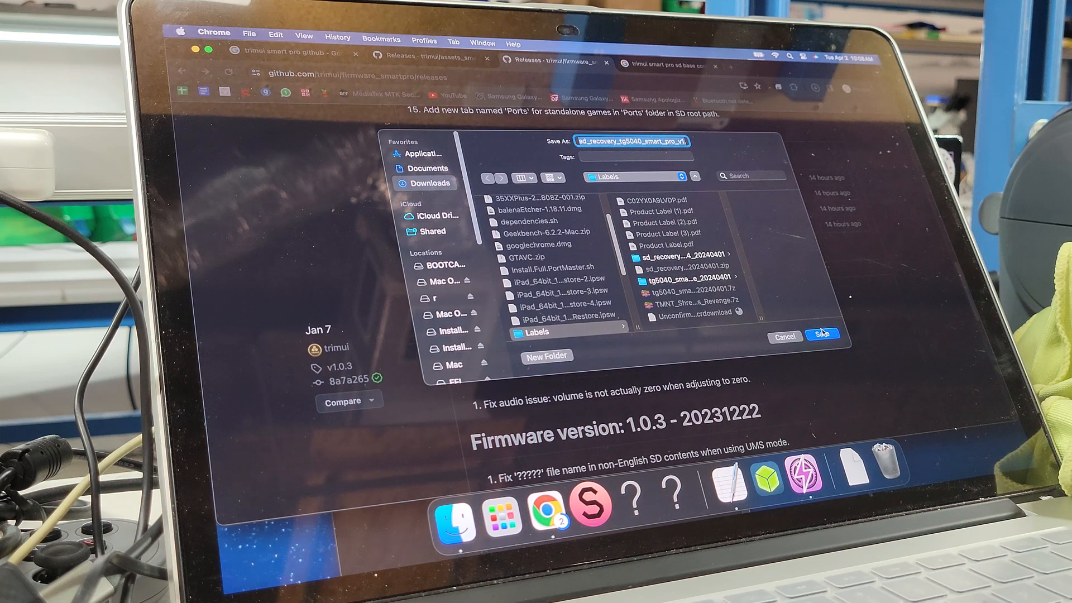
click(820, 334)
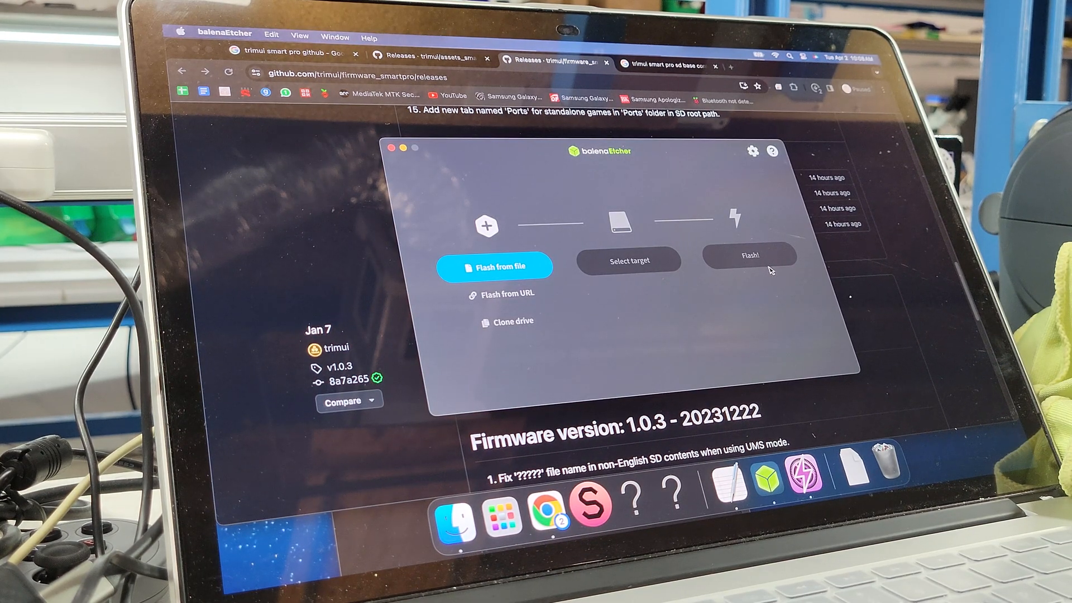
- Load the extracted 377 MB sd_recovery .img from Downloads as the flash source
click(494, 266)
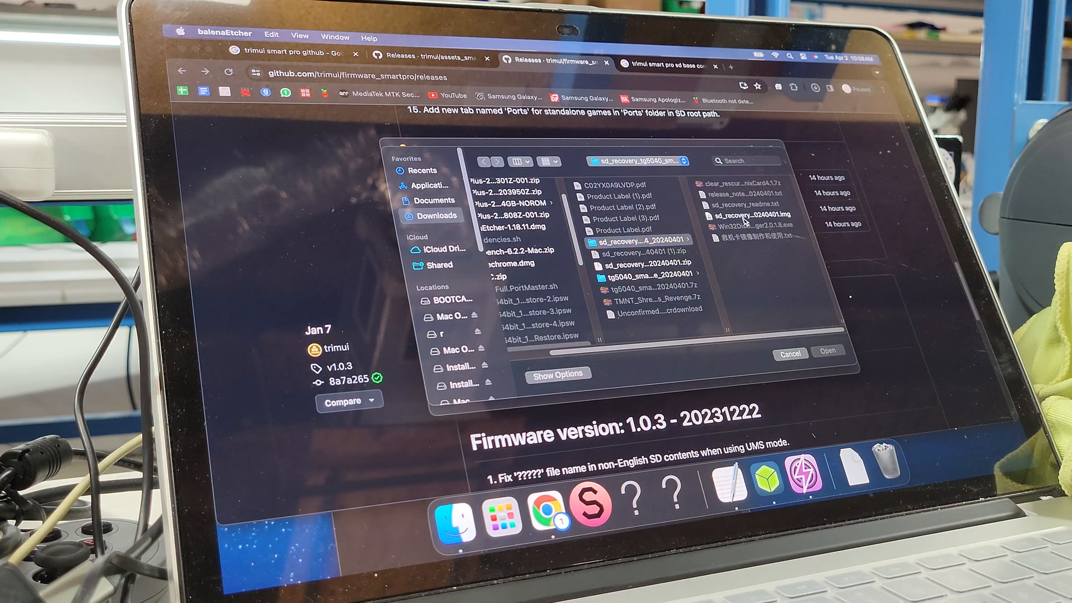
click(635, 217)
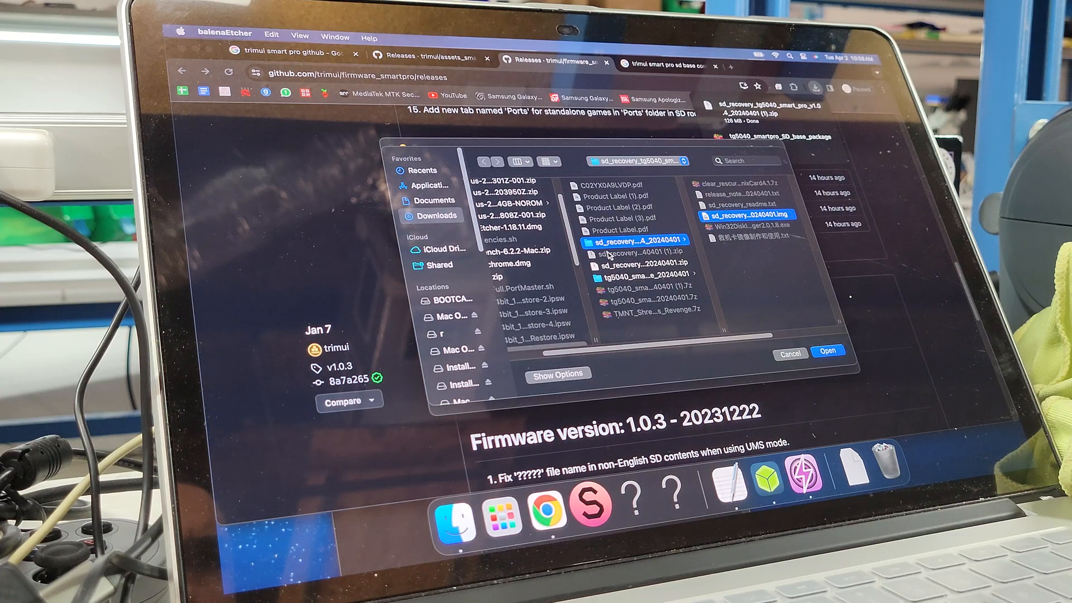
click(638, 263)
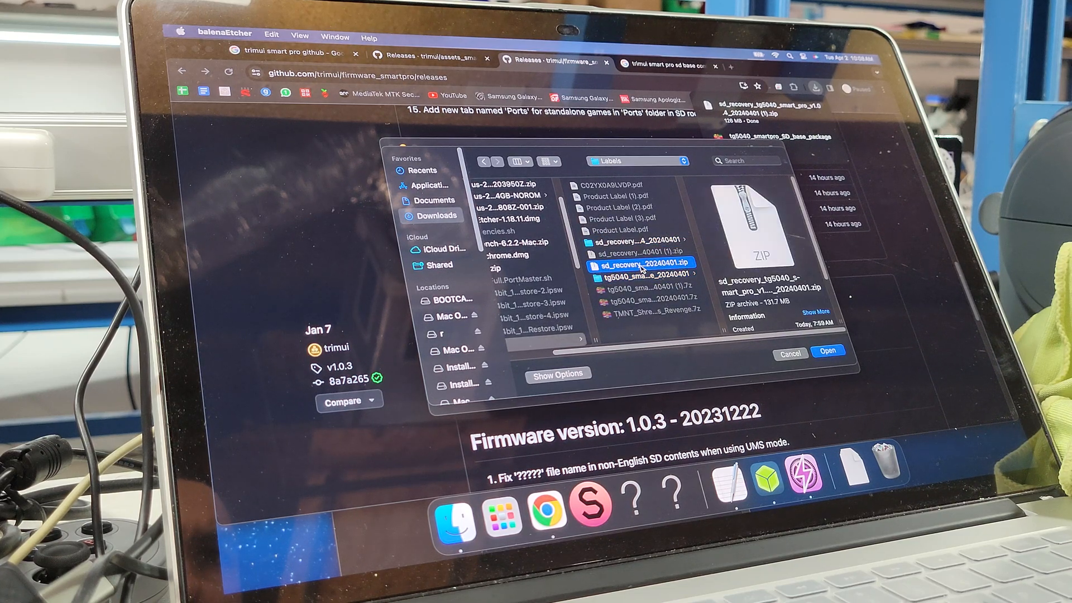
click(637, 240)
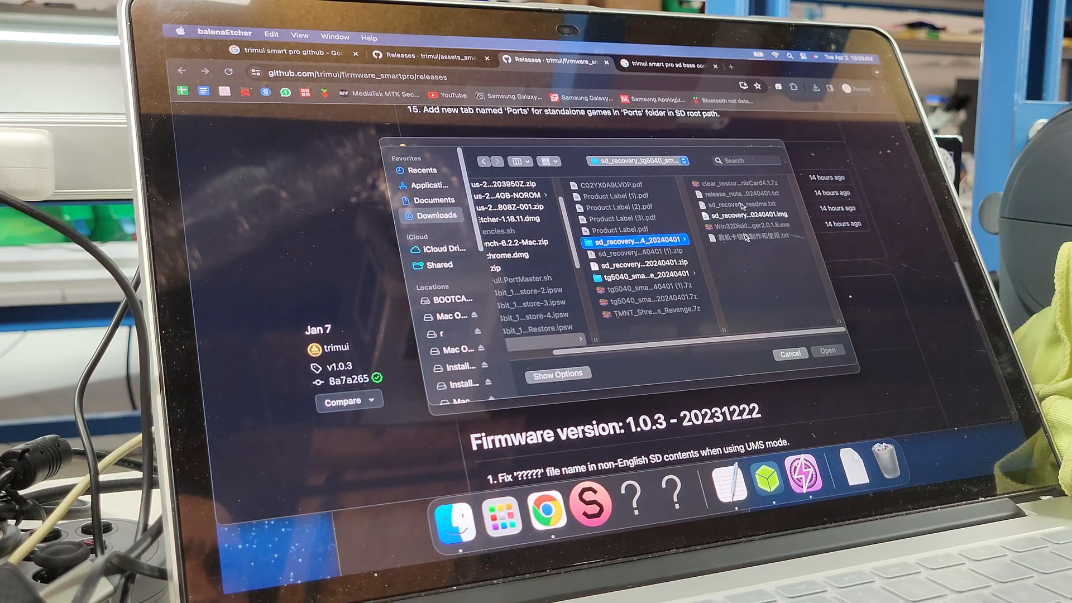
click(634, 217)
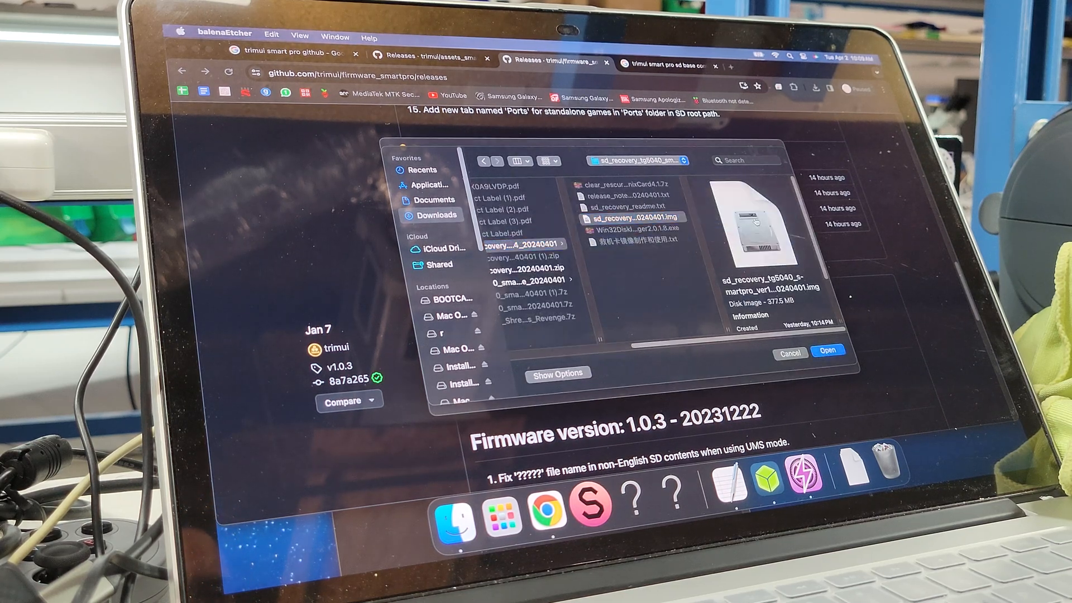
click(827, 350)
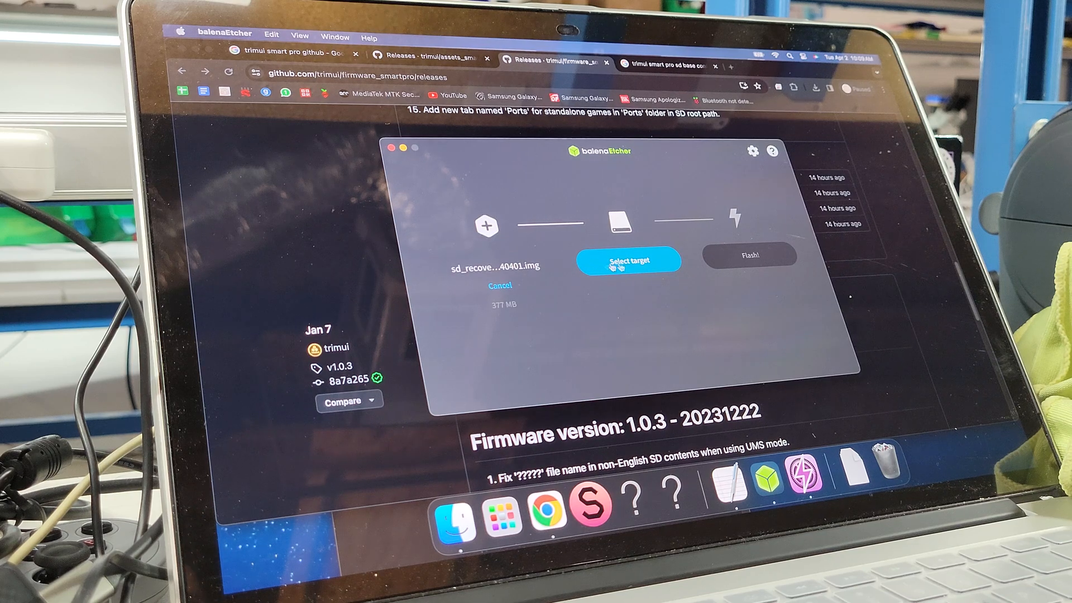
- Select the 62.2 GB APPLE SD Card Reader Media from the hidden drives as the flash target
click(627, 261)
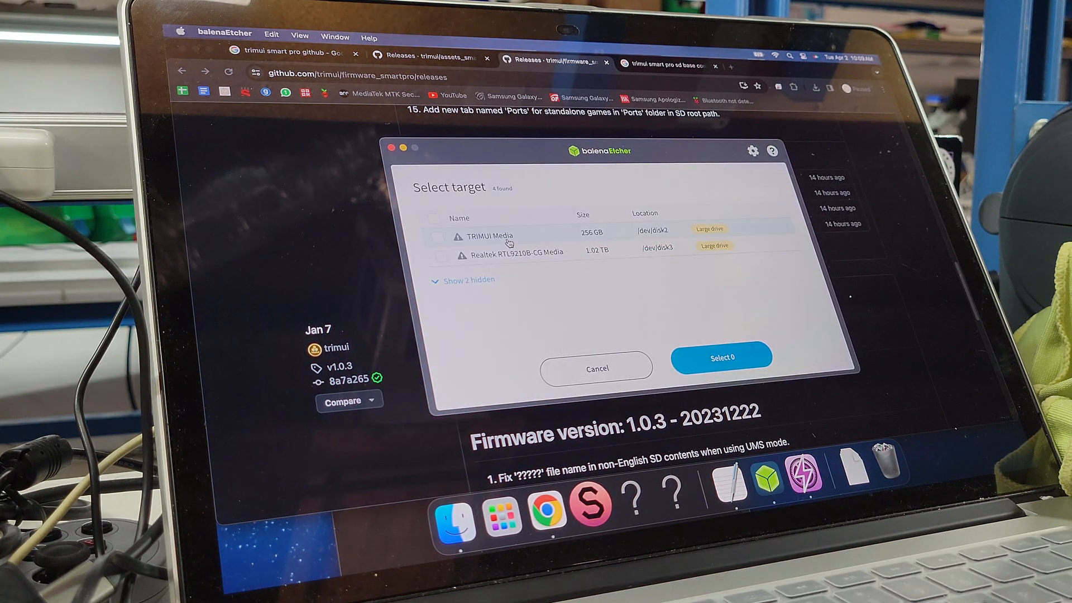
click(438, 237)
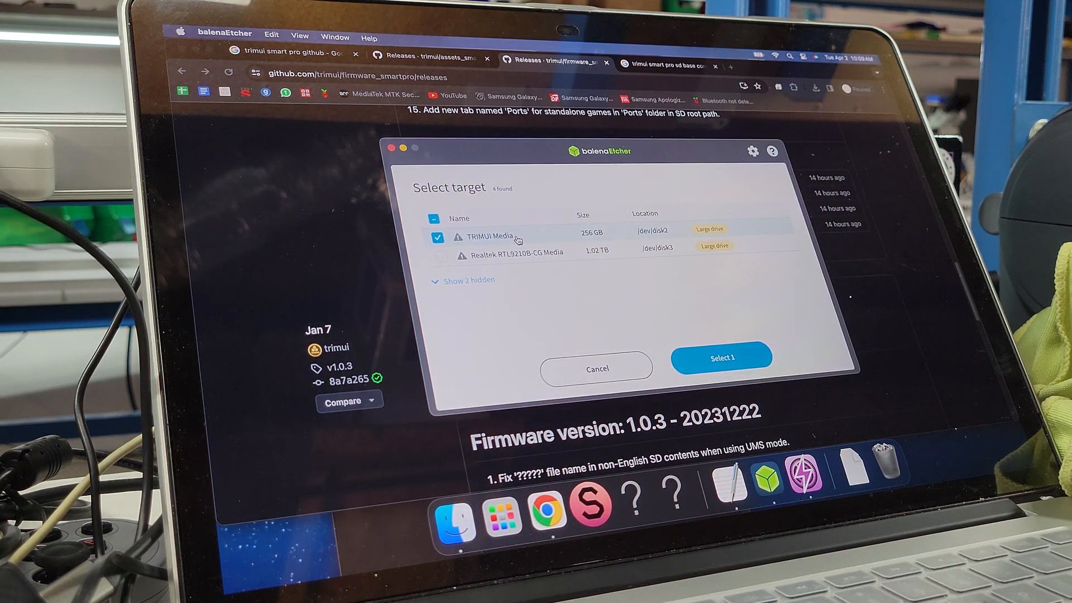
click(438, 237)
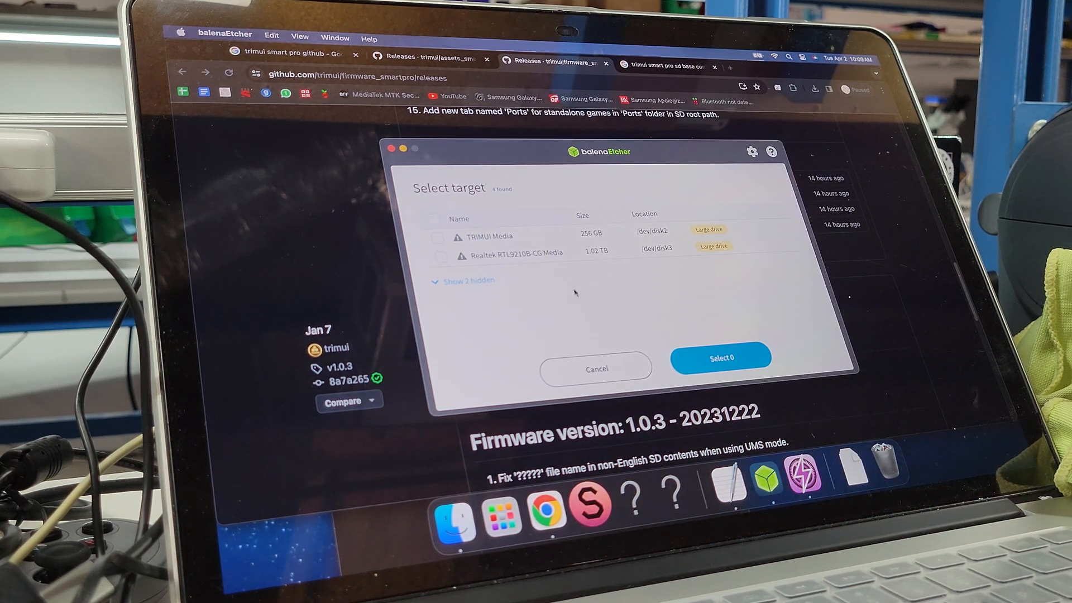
click(468, 280)
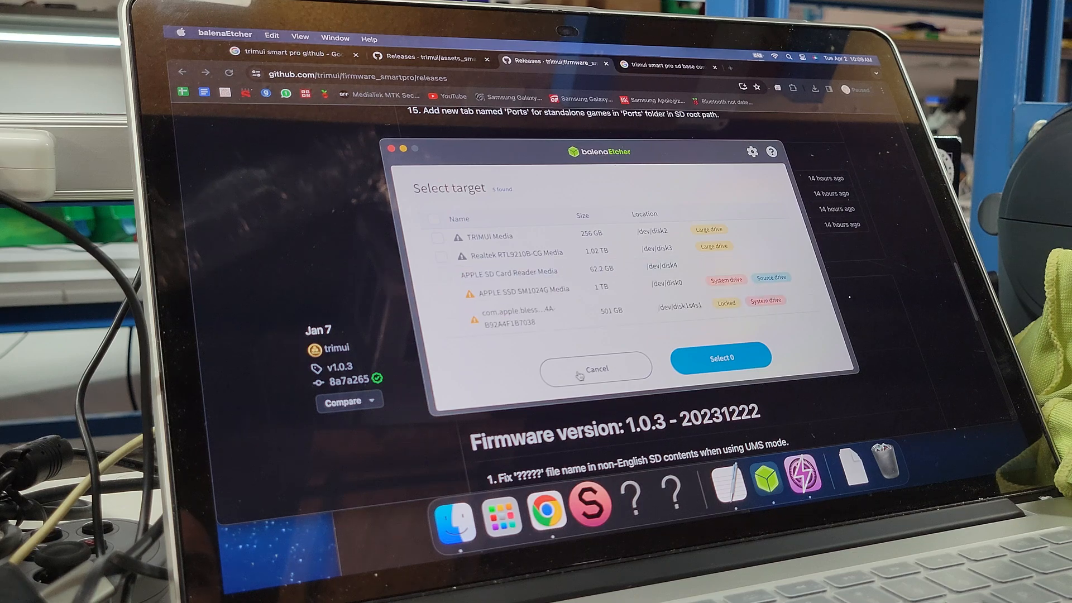
click(446, 276)
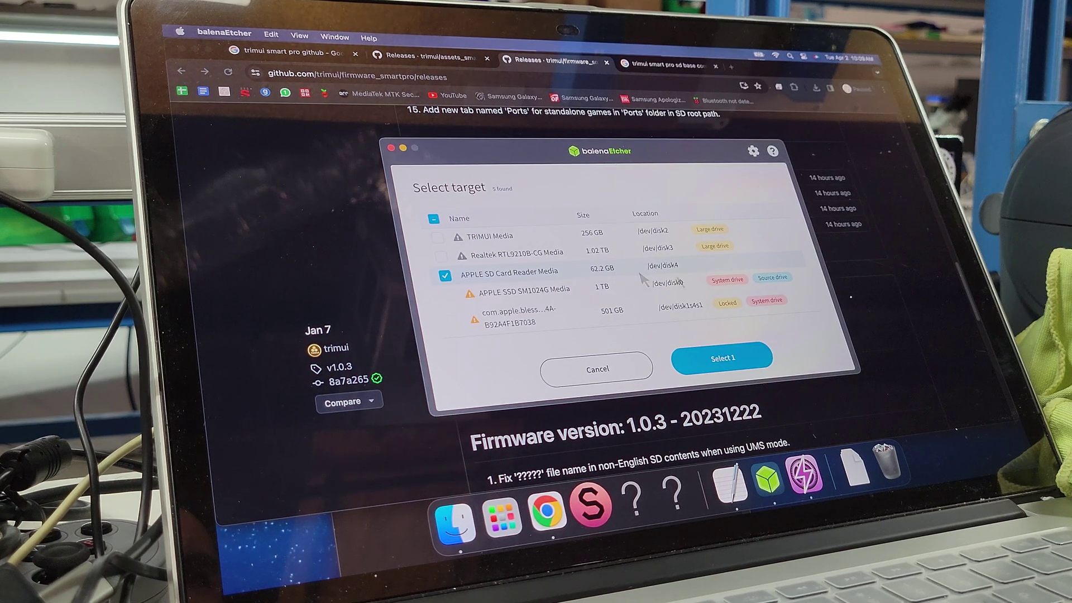
click(721, 357)
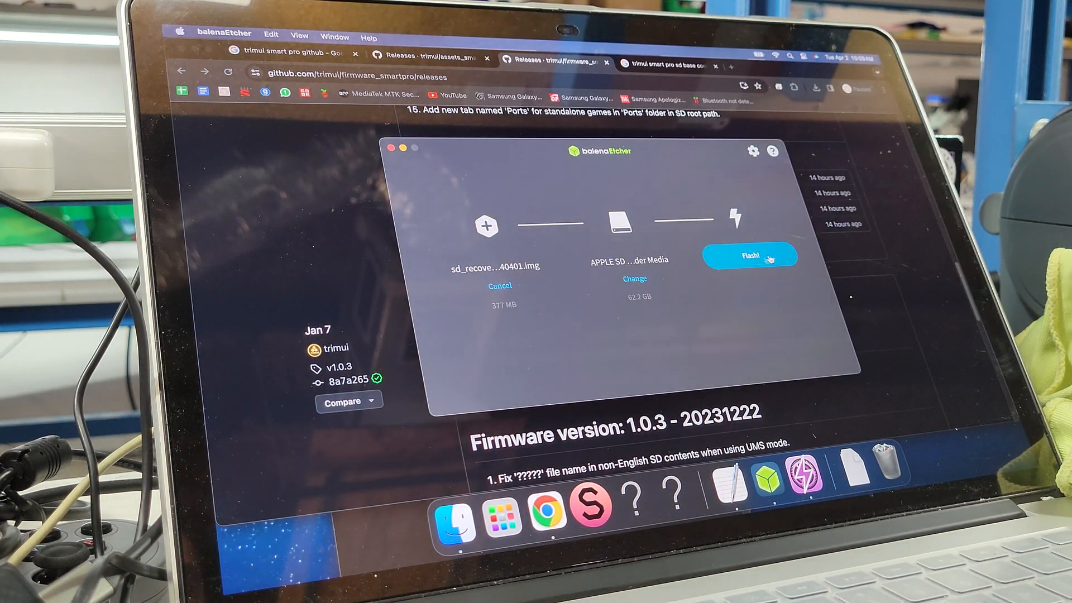
- Start flashing and authorize balenaEtcher with the macOS administrator password
click(749, 255)
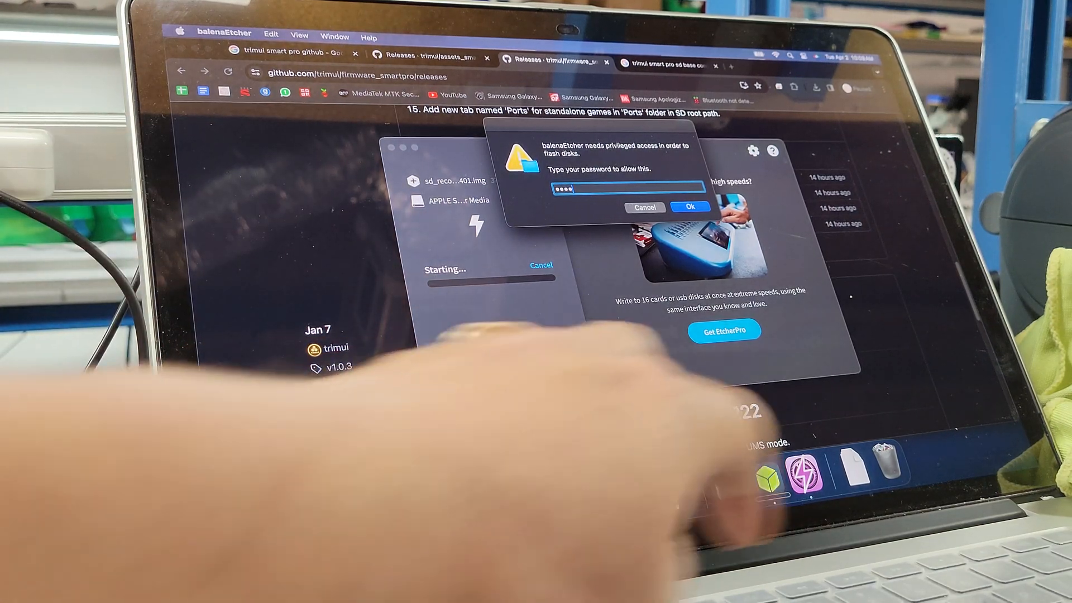
click(689, 207)
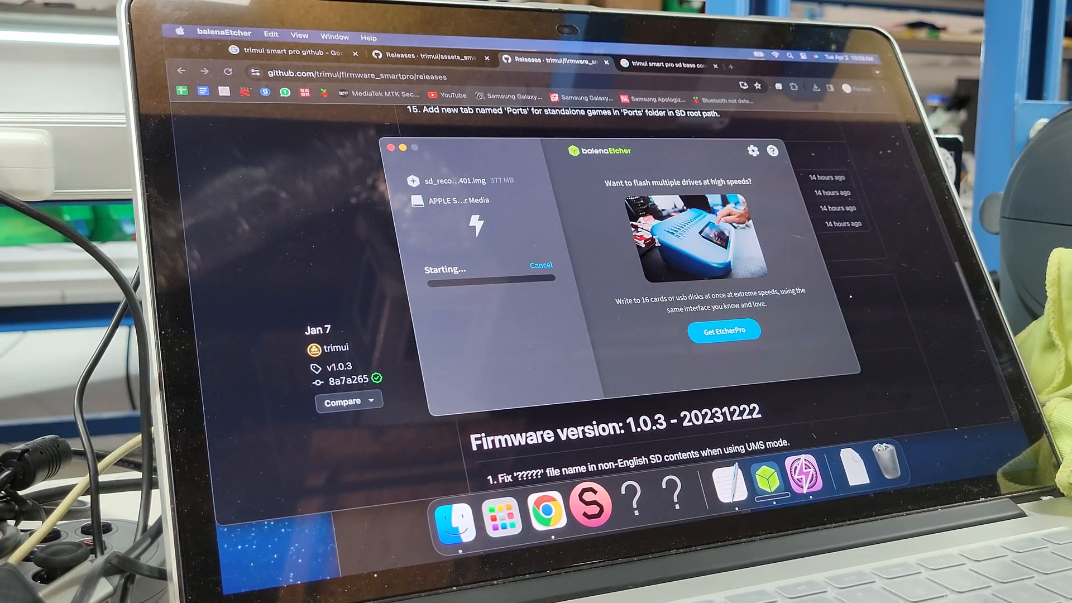